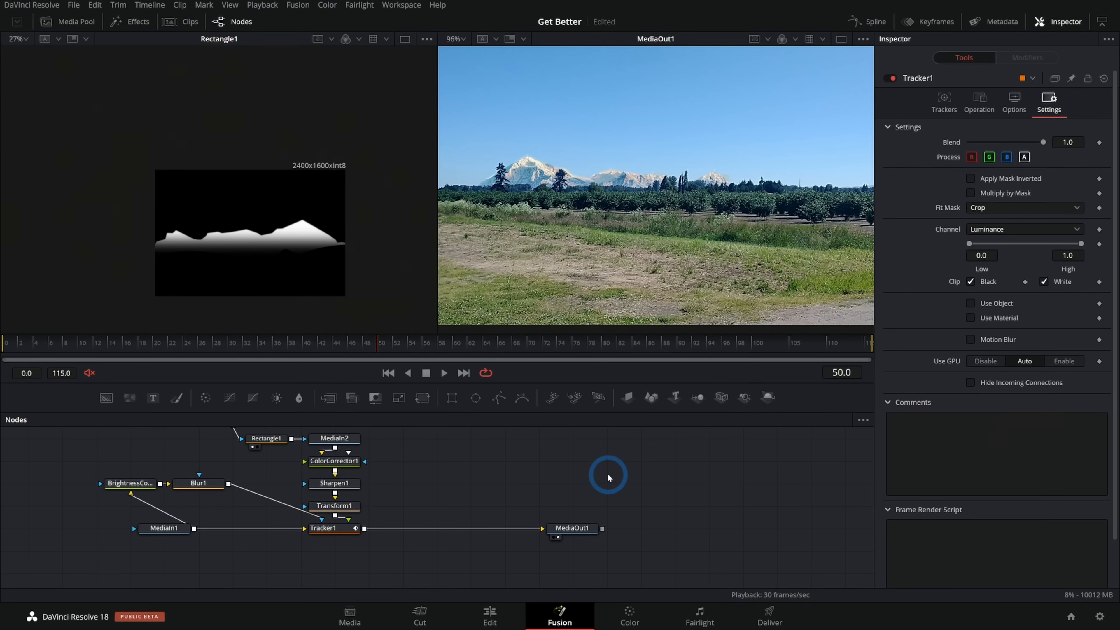
mouse_move(630, 509)
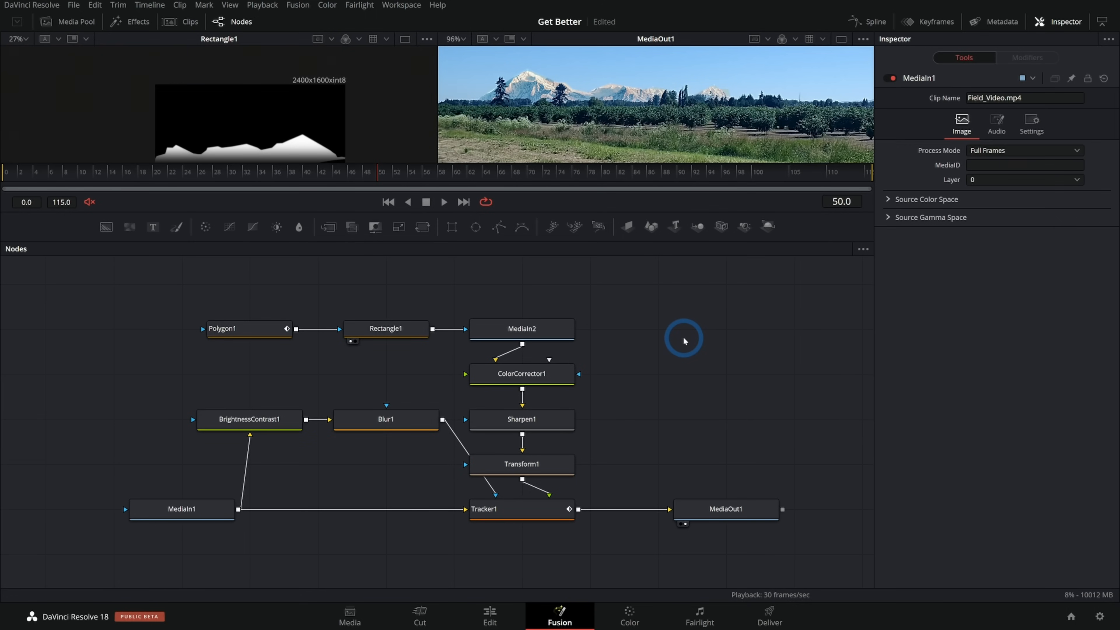
mouse_move(414, 515)
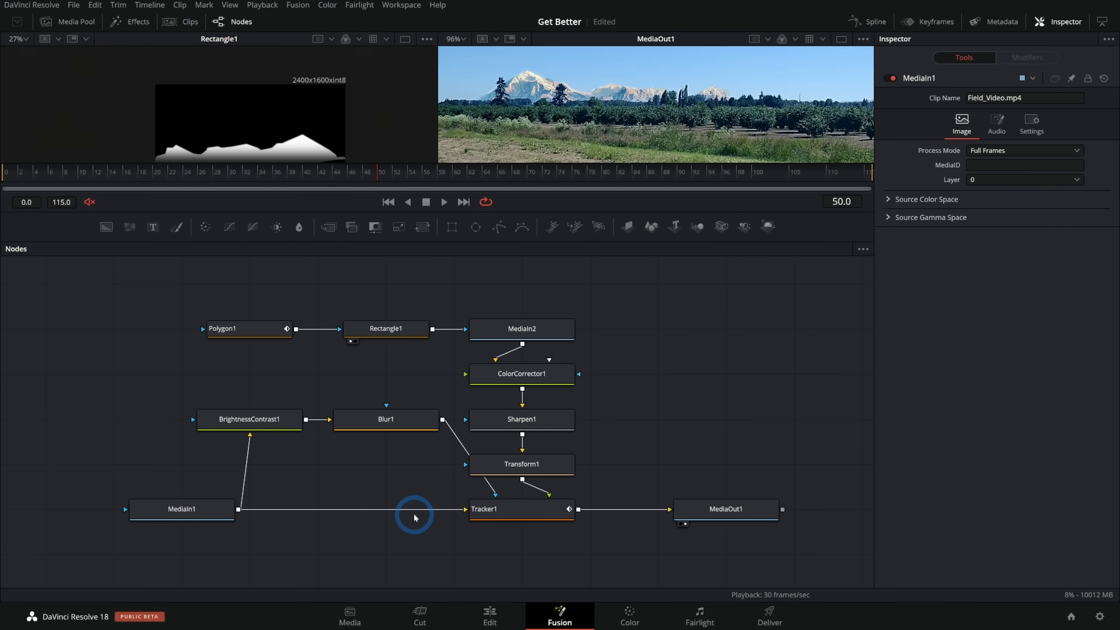
mouse_move(279, 389)
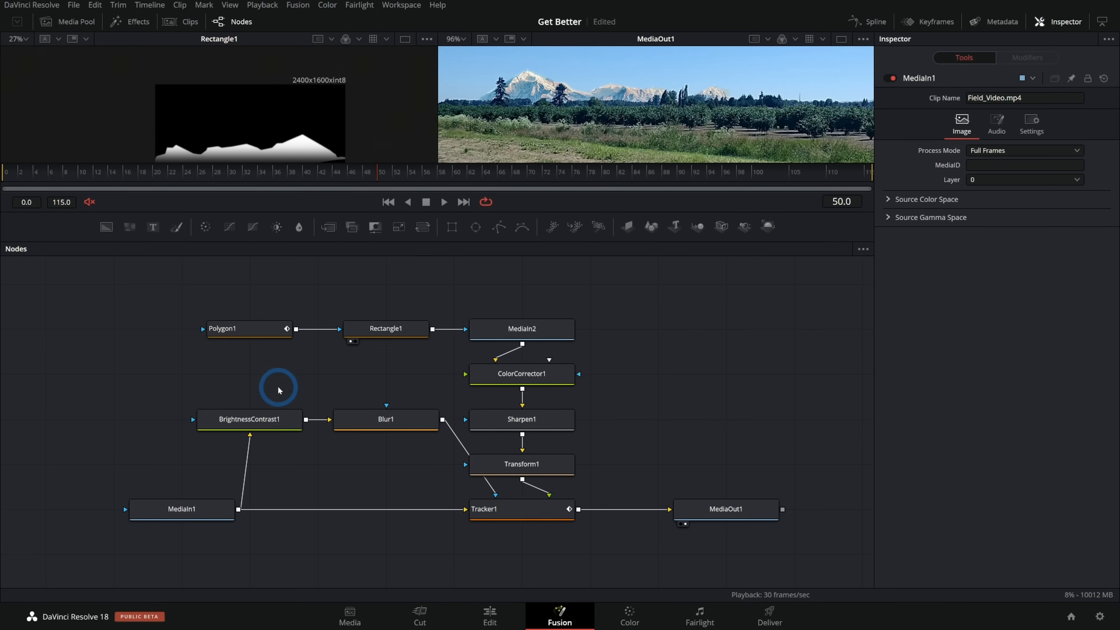
mouse_move(687, 463)
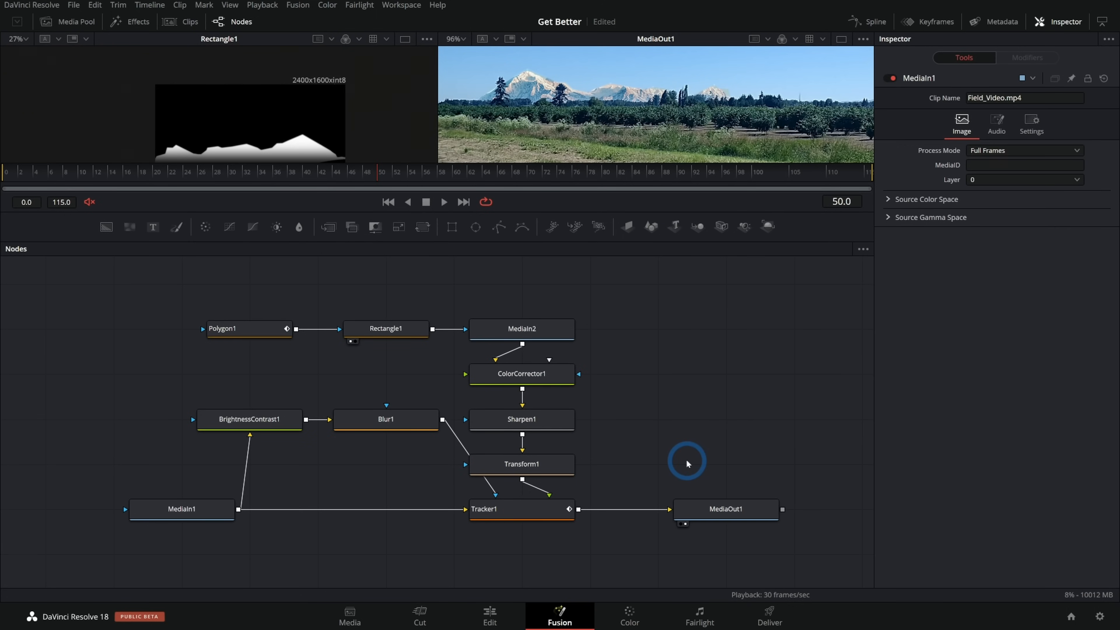
mouse_move(673, 464)
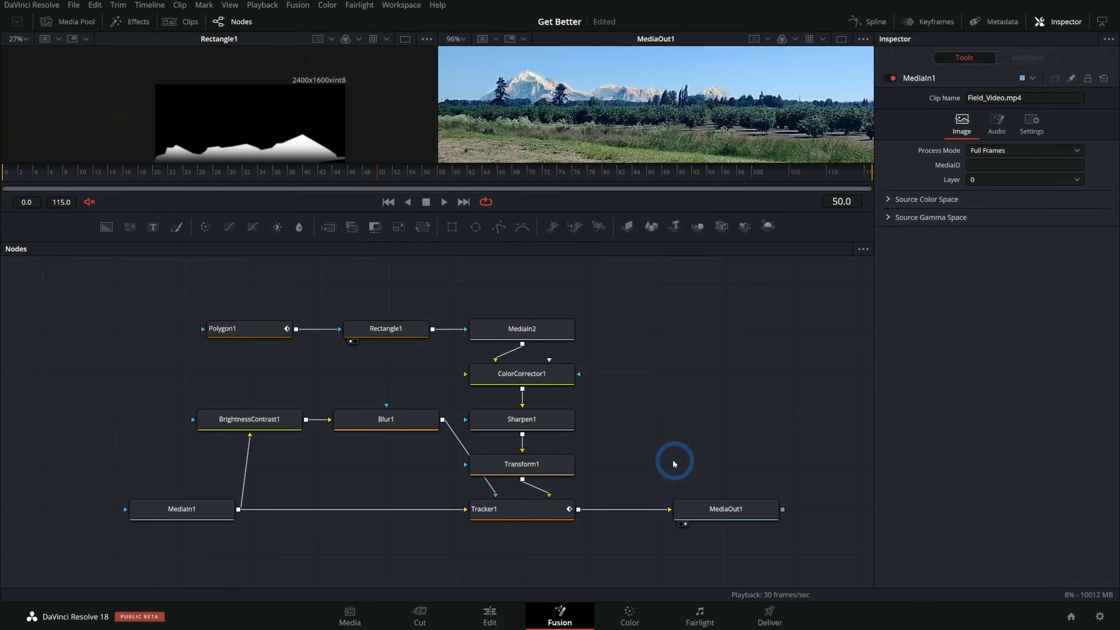
mouse_move(618, 411)
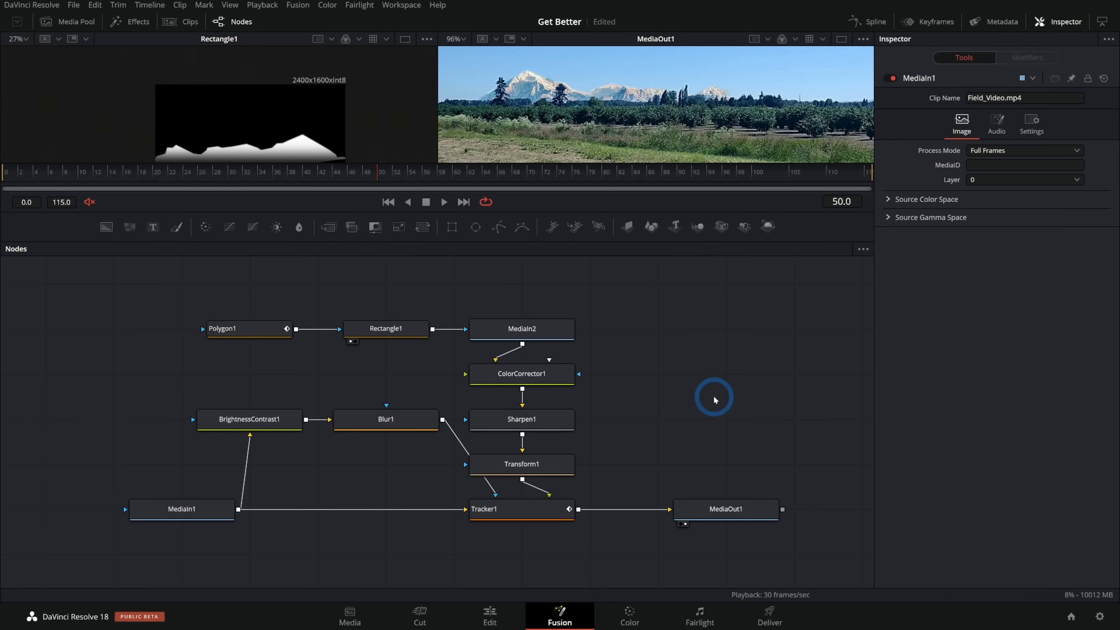
View the Pages of Small Thumbnail Studies image enlarged in Google Images
click(489, 616)
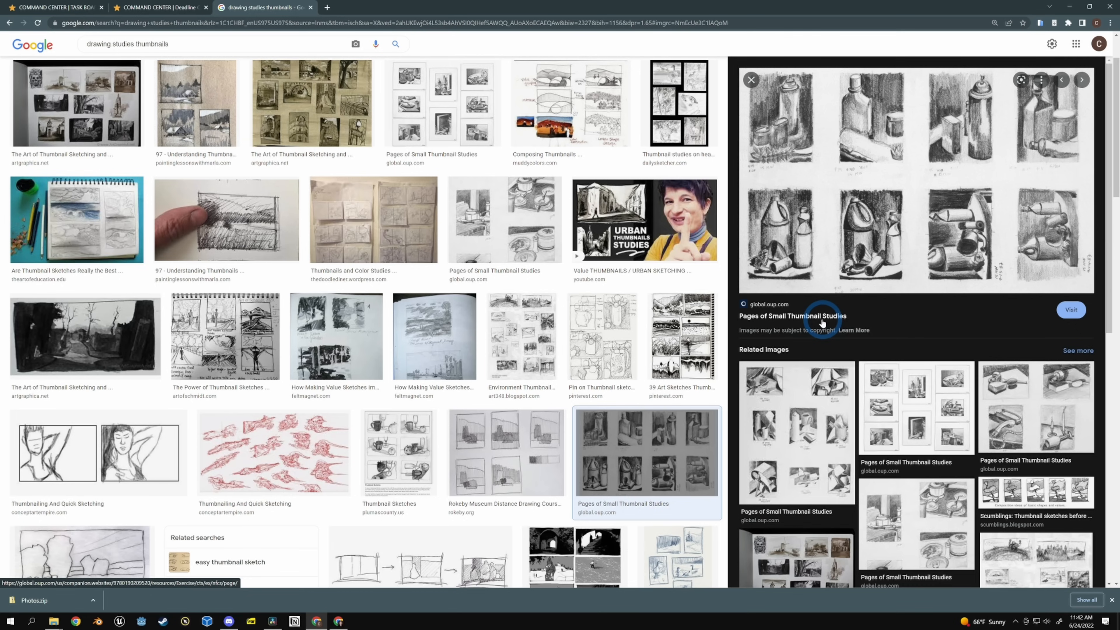
mouse_move(786, 165)
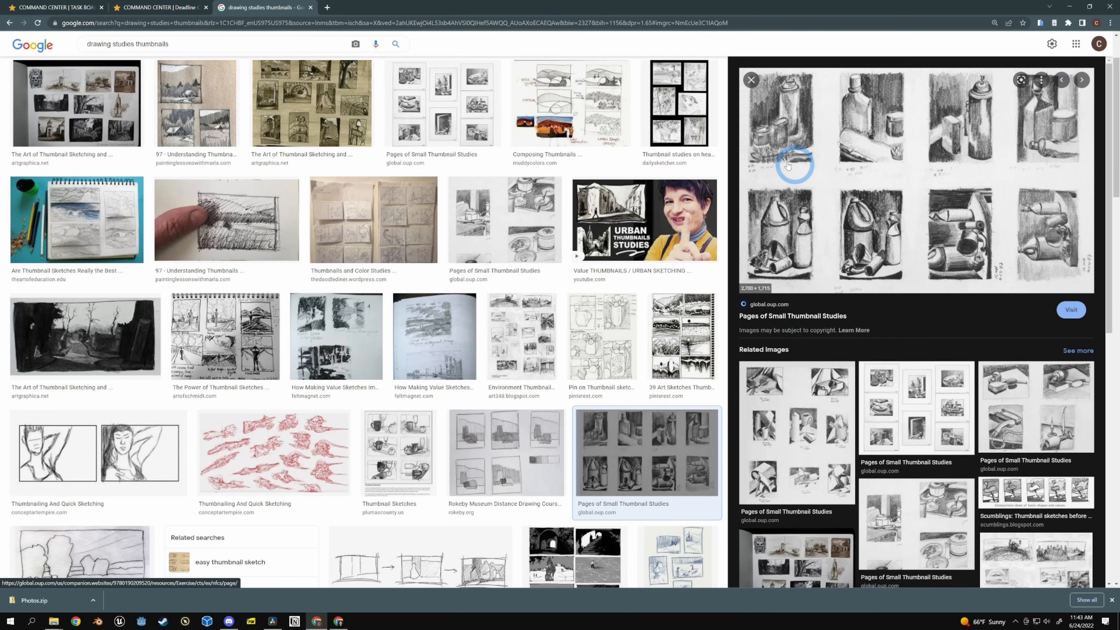
mouse_move(845, 277)
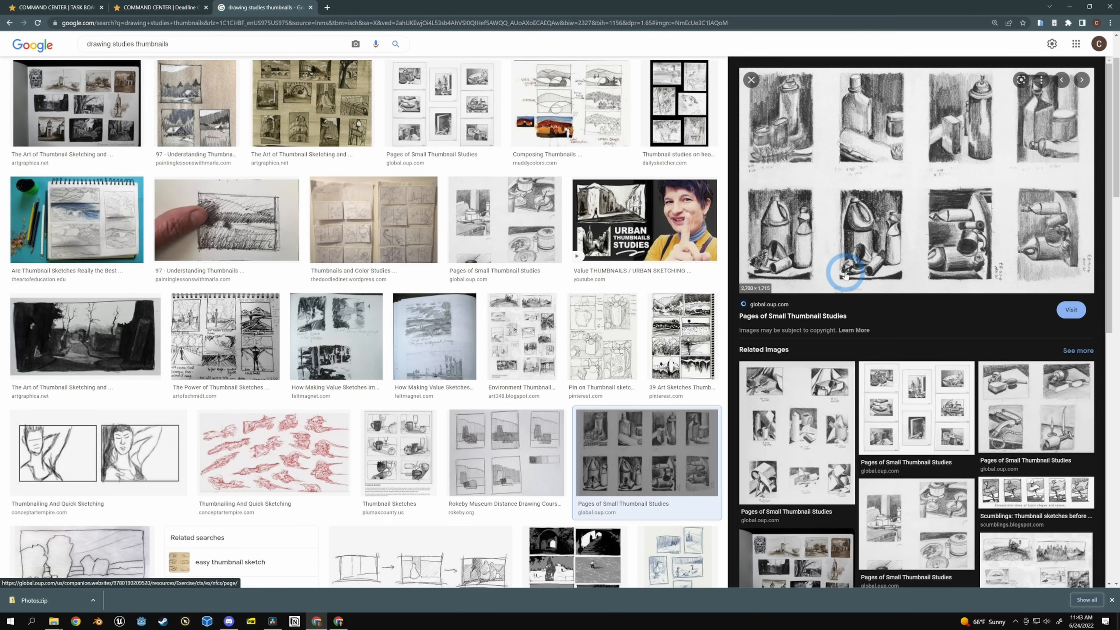
mouse_move(903, 283)
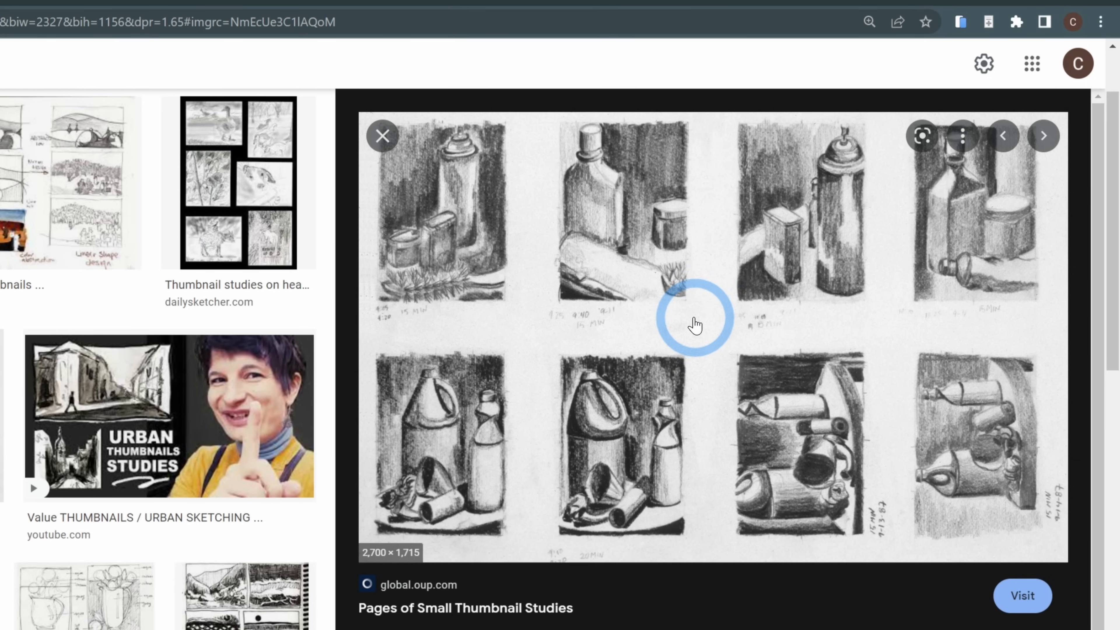
scroll(down, 3)
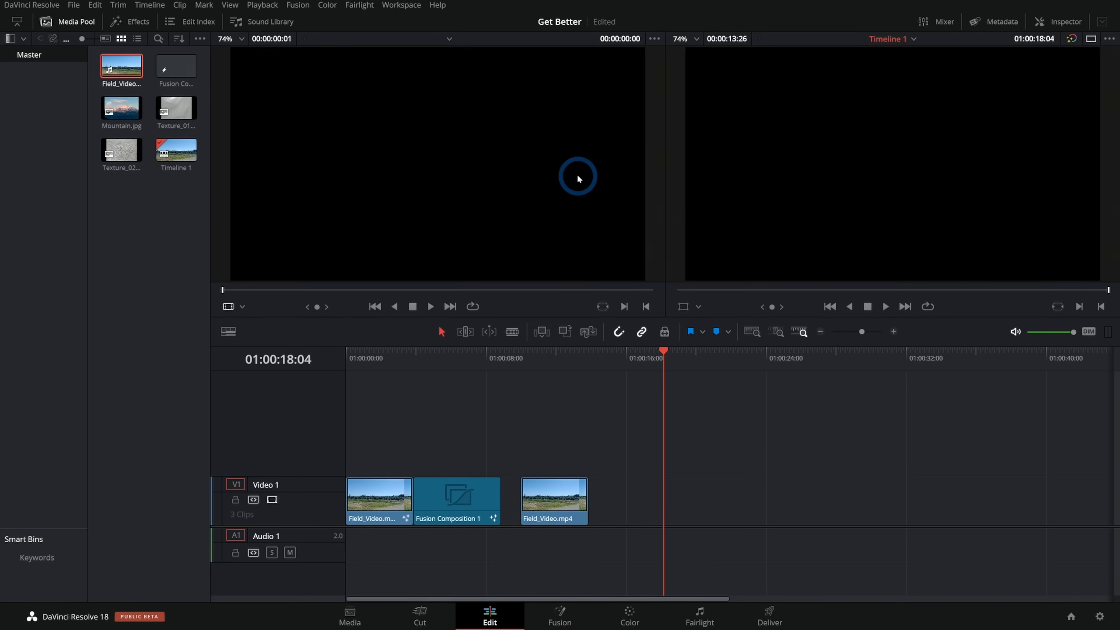
mouse_move(255, 176)
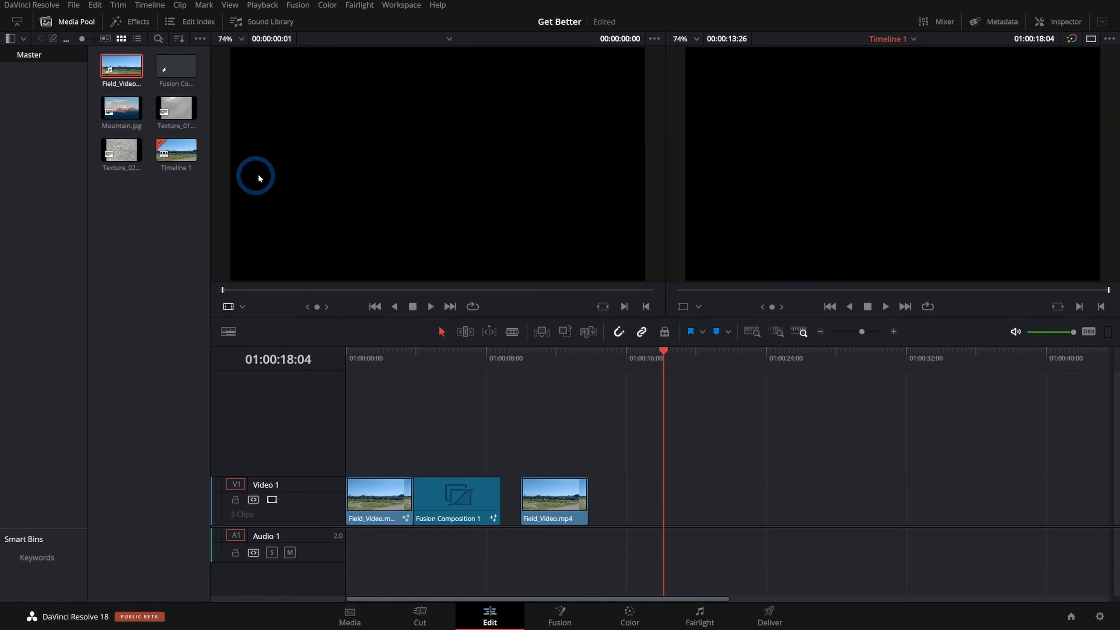
Create a second Fusion Composition from the Media Pool and select it
right_click(256, 176)
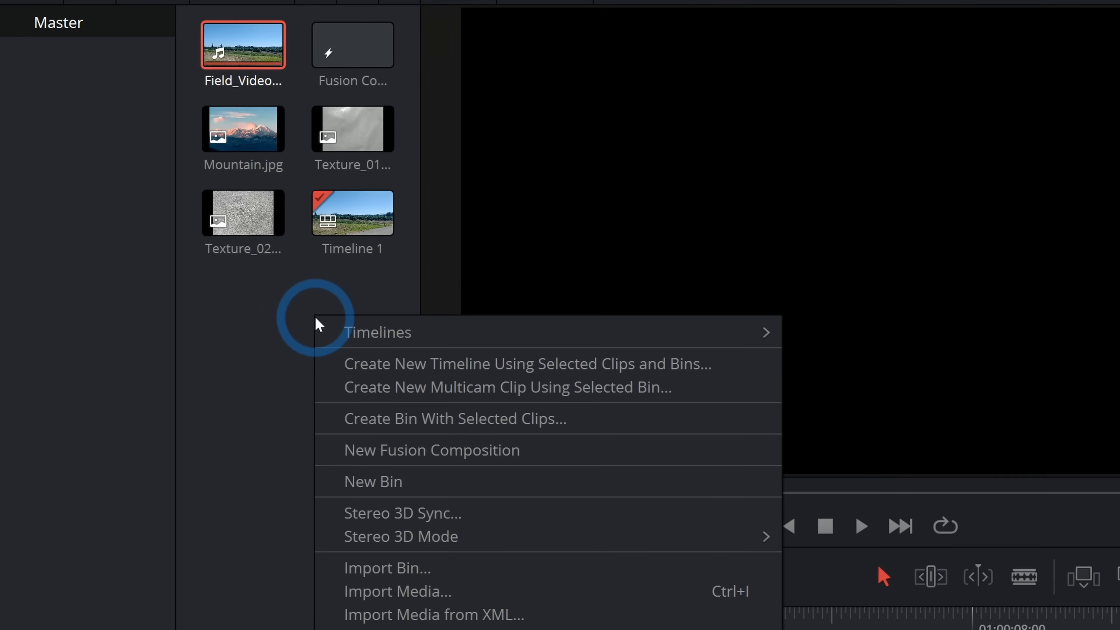
click(431, 449)
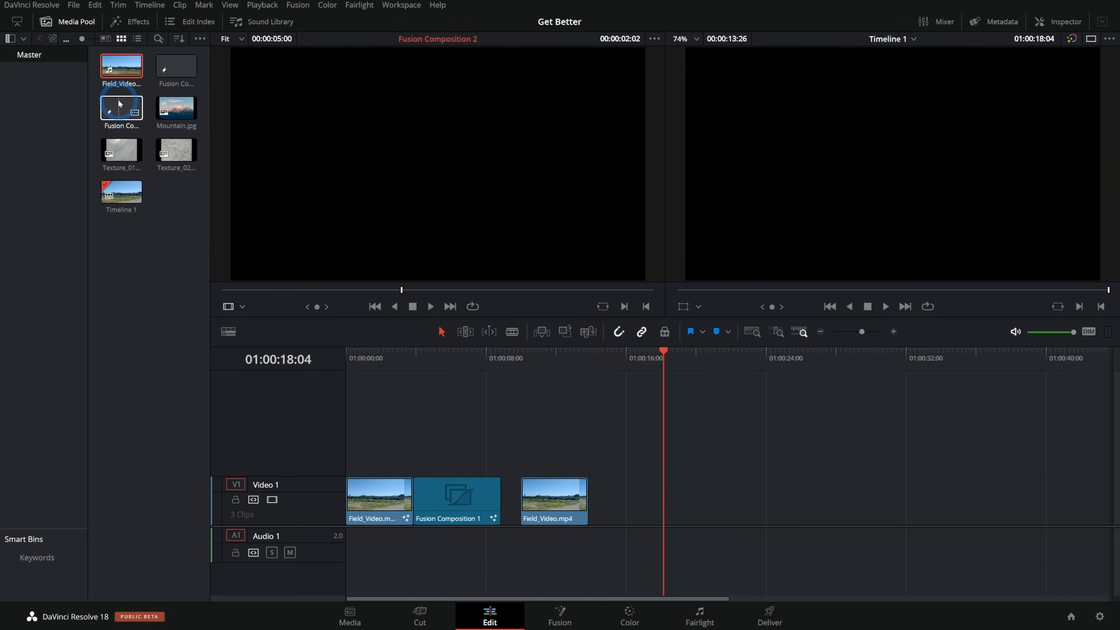
click(559, 616)
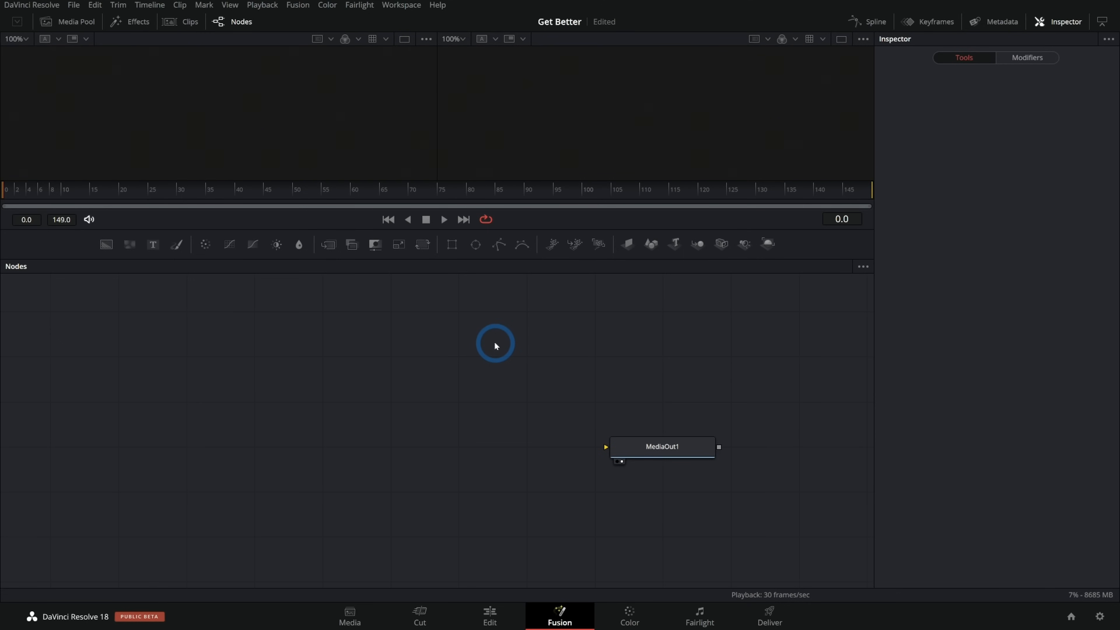
mouse_move(105, 244)
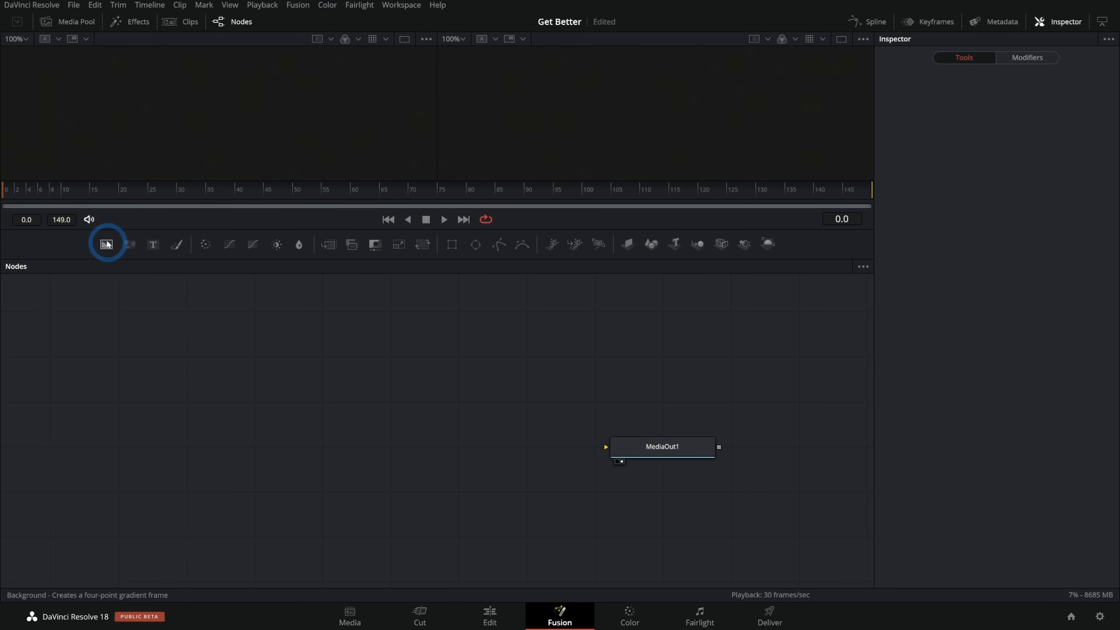
Add a Background1 node feeding MediaOut1 and select it for editing
click(105, 244)
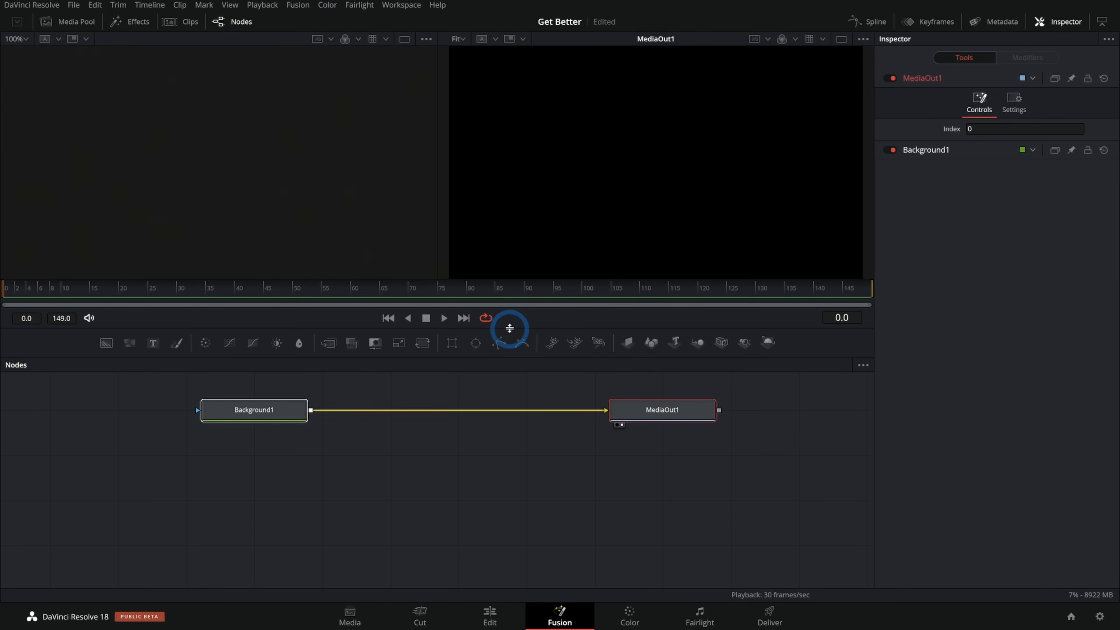
click(253, 410)
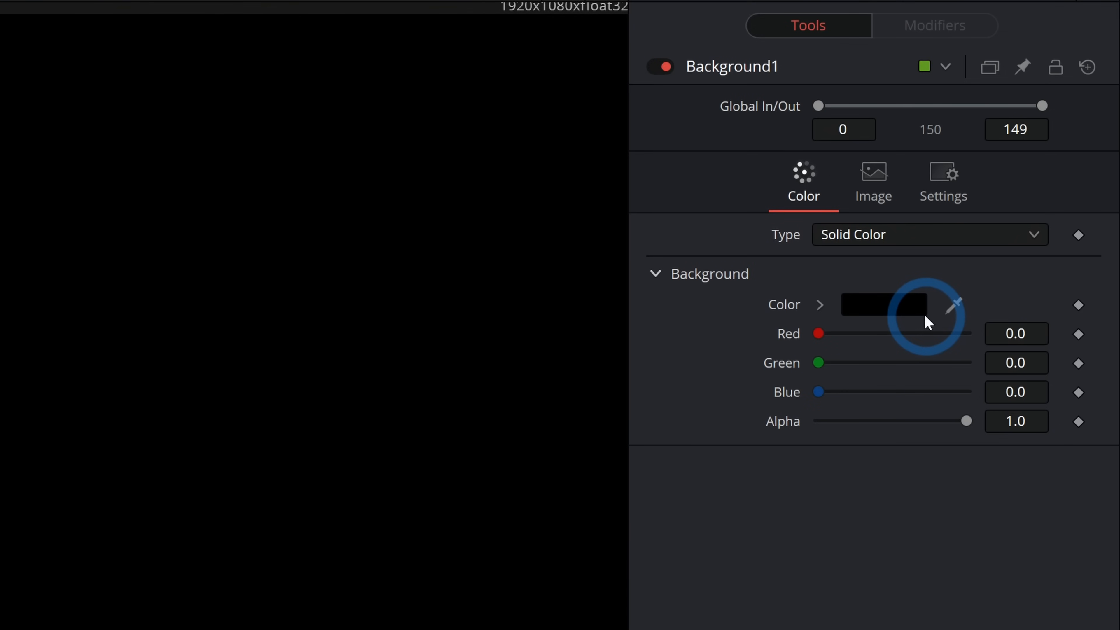
Set Background1's solid colour to a bright green
click(885, 304)
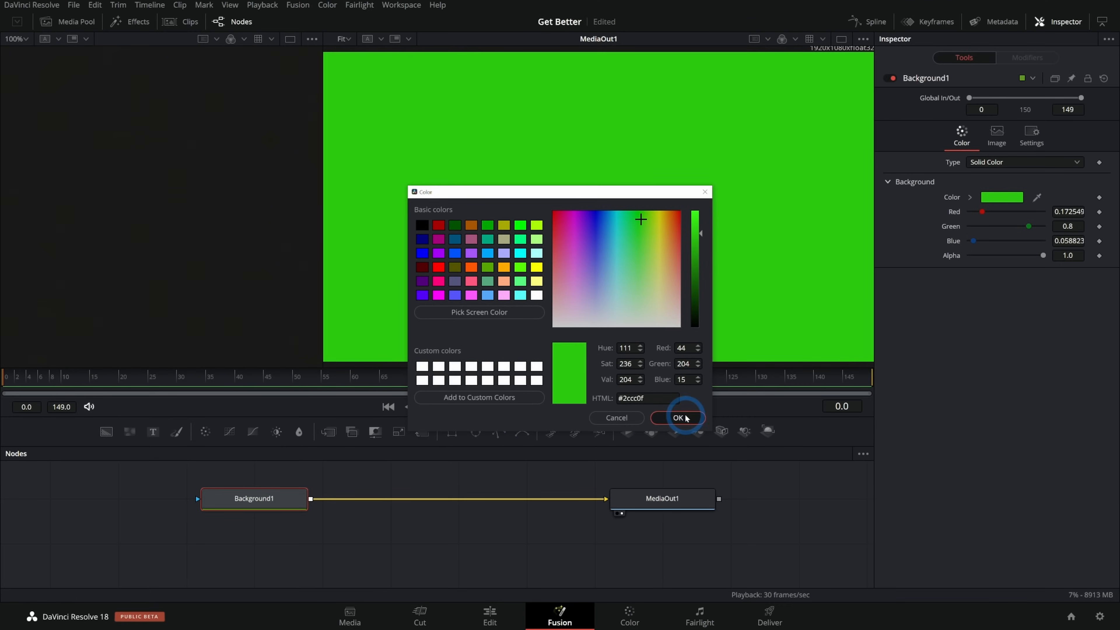
click(676, 417)
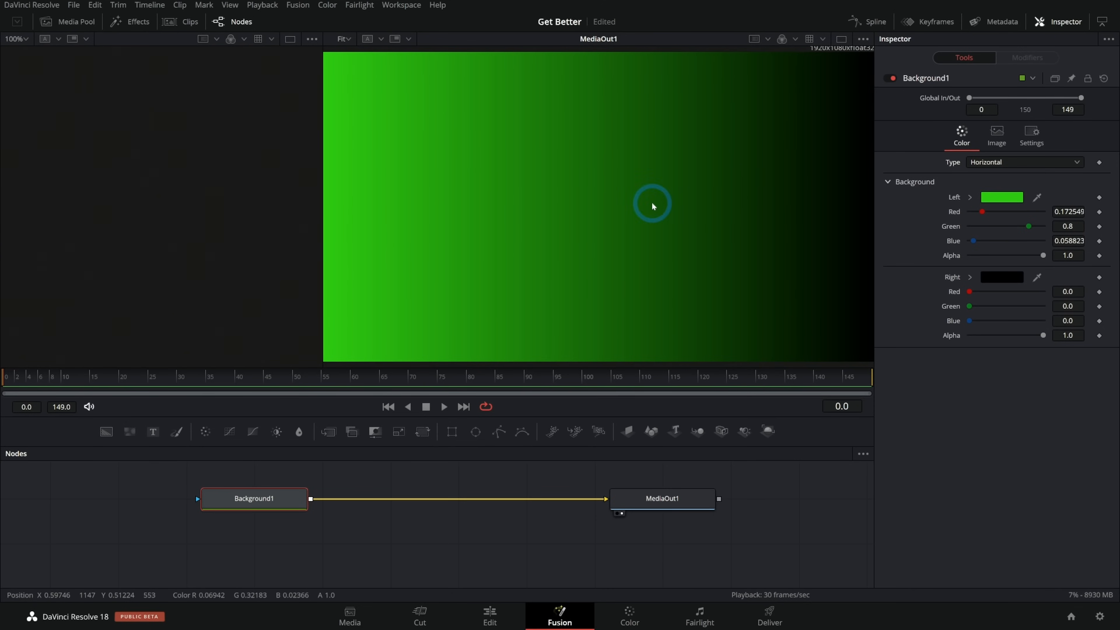
Give the horizontal gradient a yellow-green right-side colour
click(1001, 277)
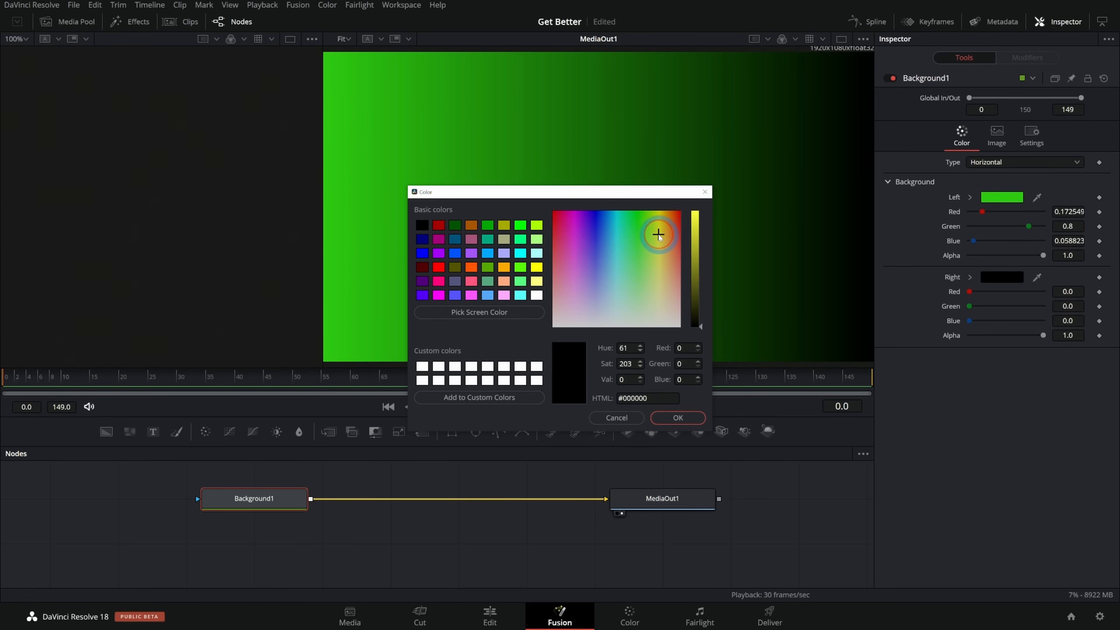
click(676, 417)
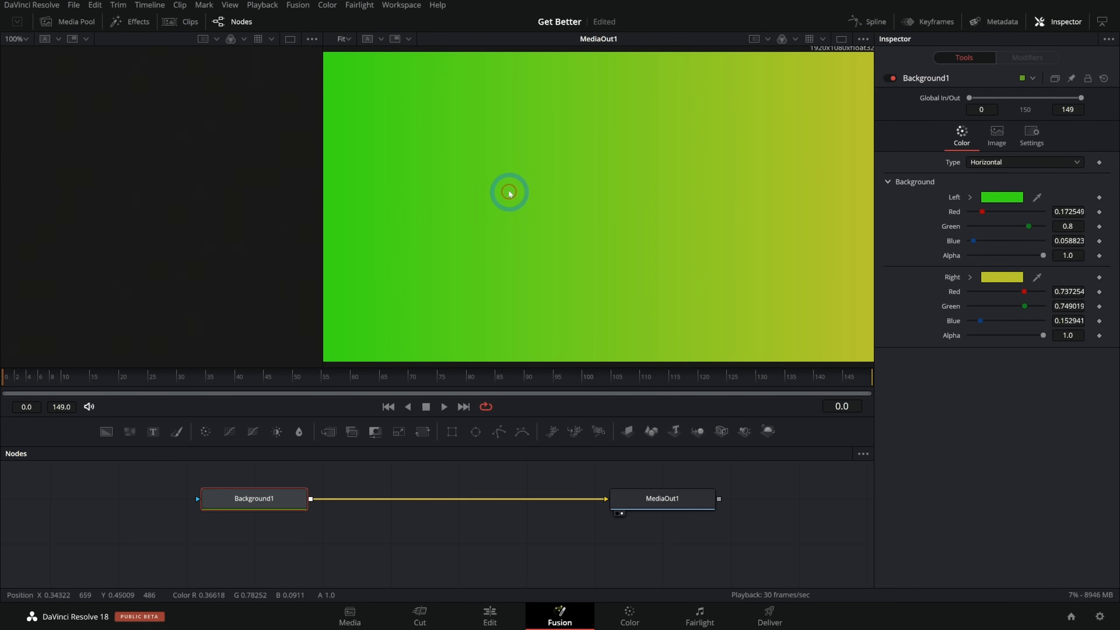
mouse_move(629, 220)
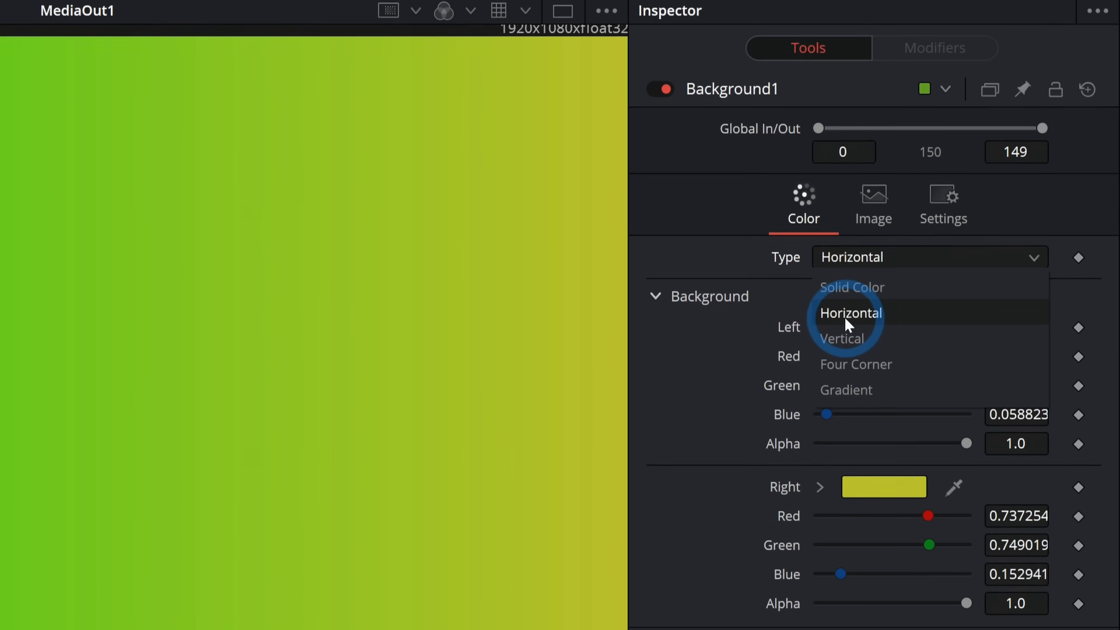
Switch Background1 to a Four Corner gradient and set one corner to magenta
click(842, 338)
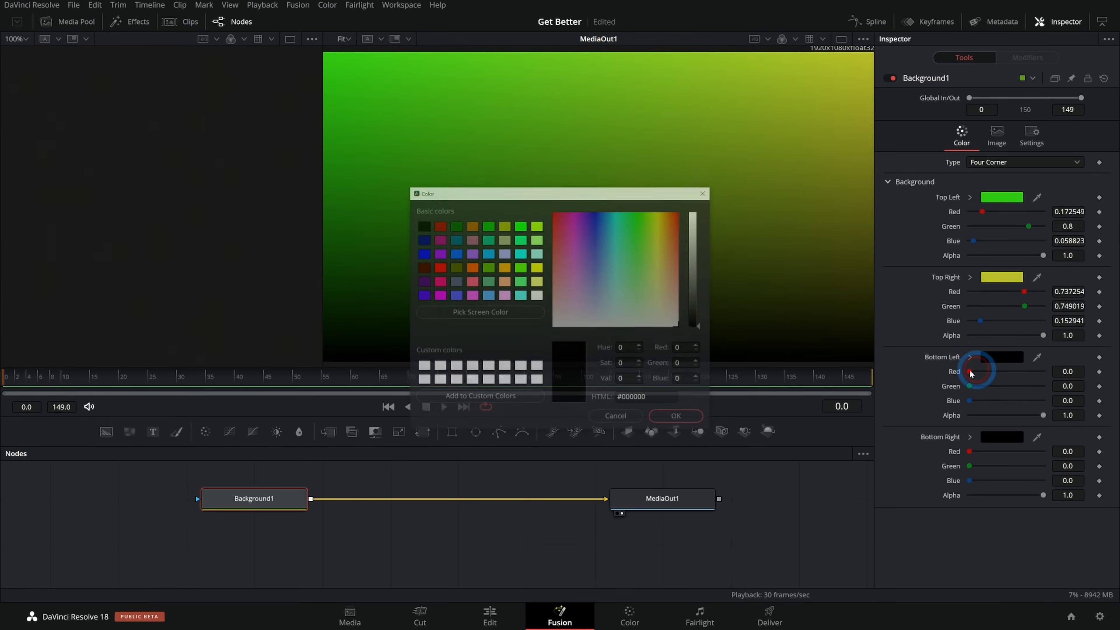
click(564, 220)
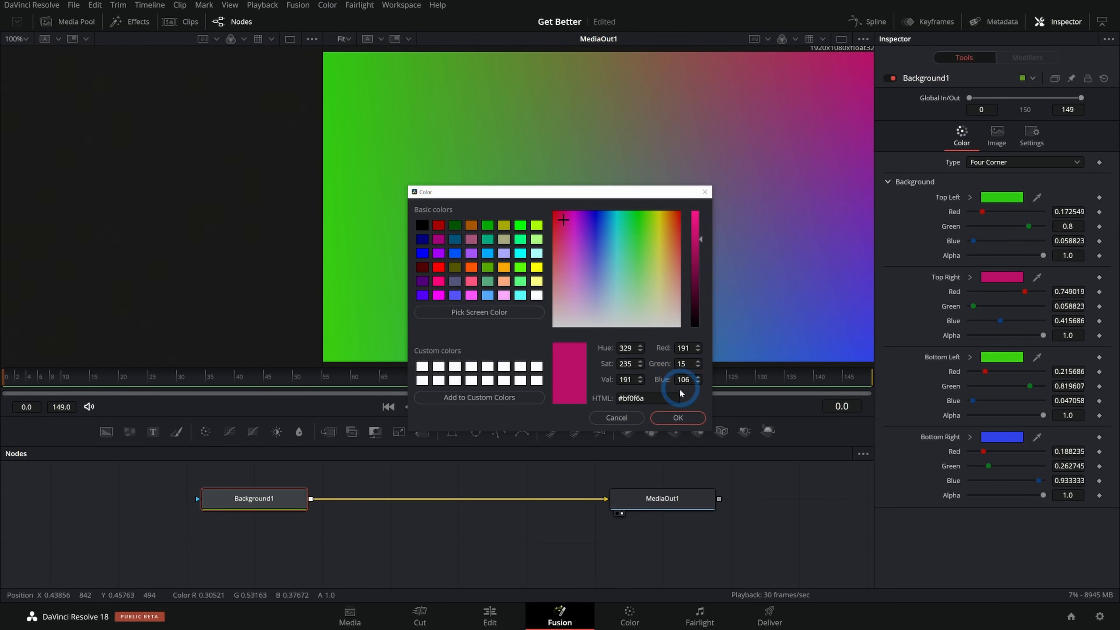
click(675, 418)
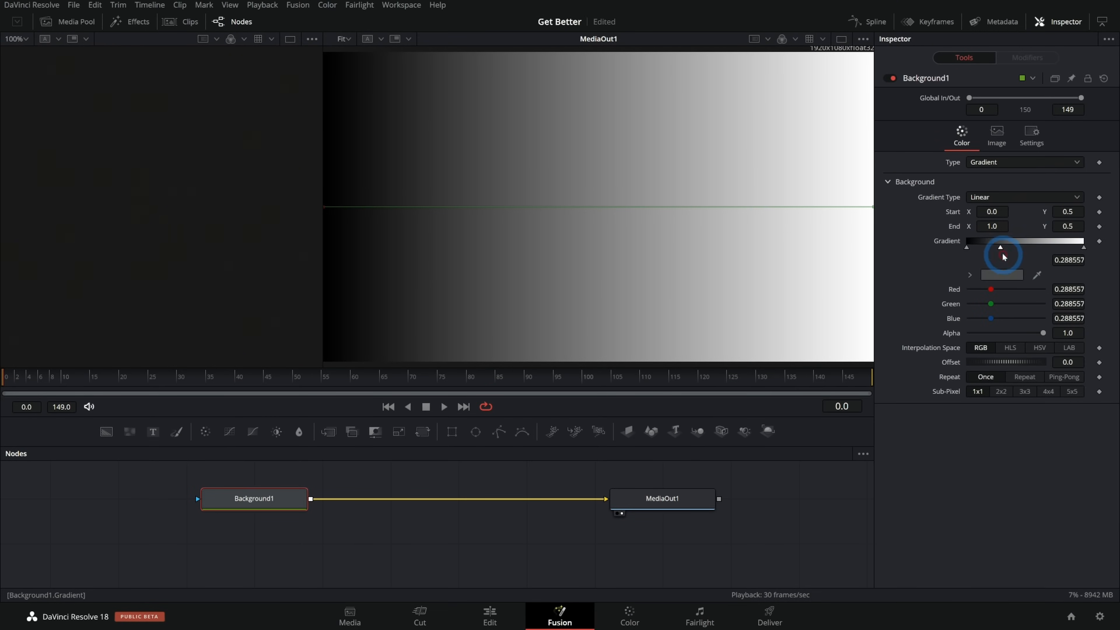
Choose a dark green colour for the middle stop of the black-to-white gradient
click(1001, 275)
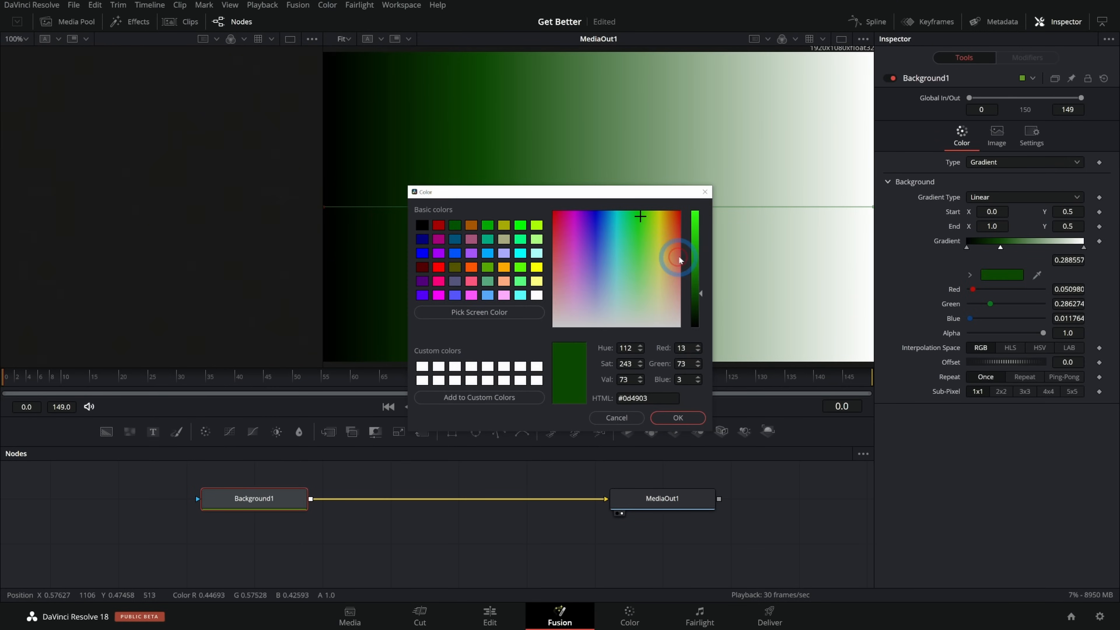